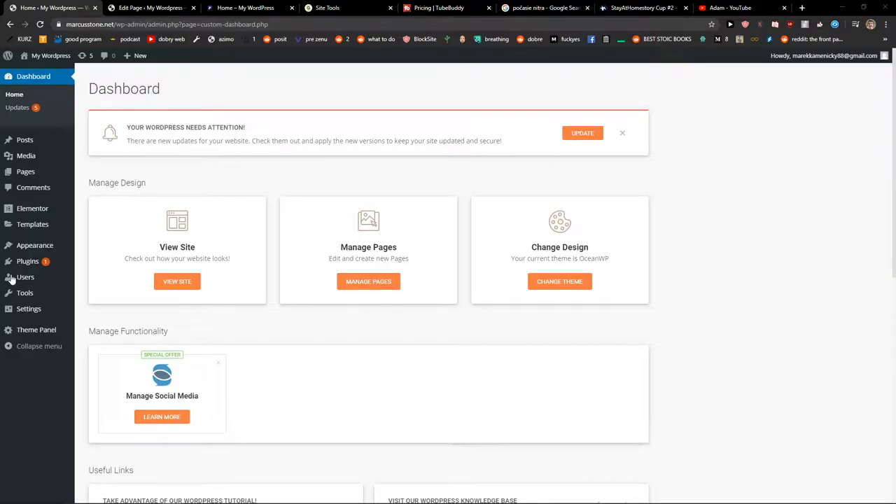
mouse_move(557, 305)
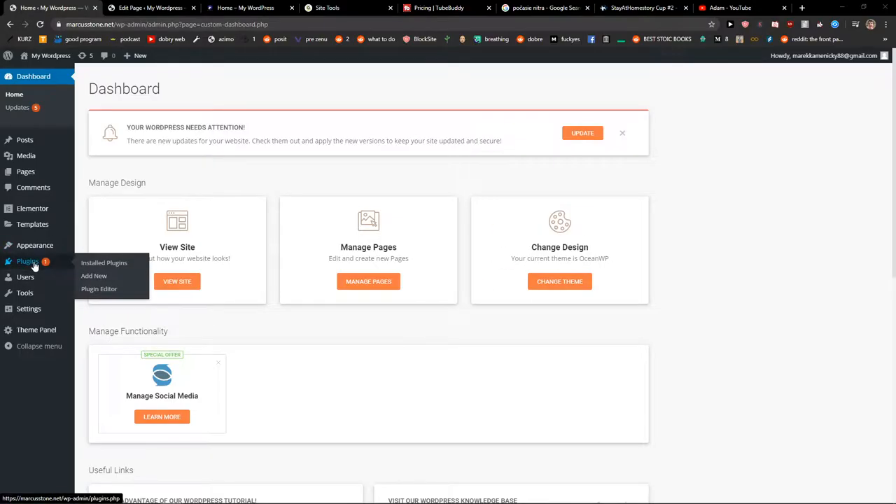
Open the Installed Plugins page from the admin sidebar
click(103, 262)
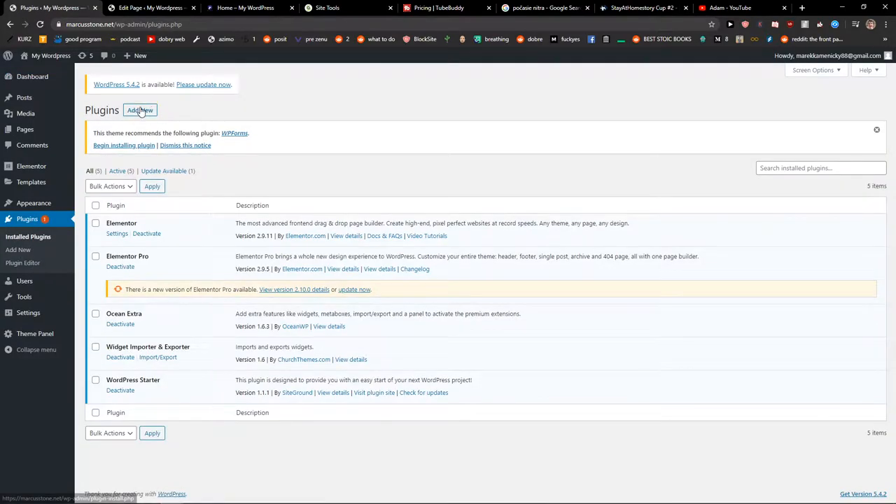
Search for 'full screen background', then install and activate Simple Full Screen Background Image
click(139, 110)
text(full screen backgr)
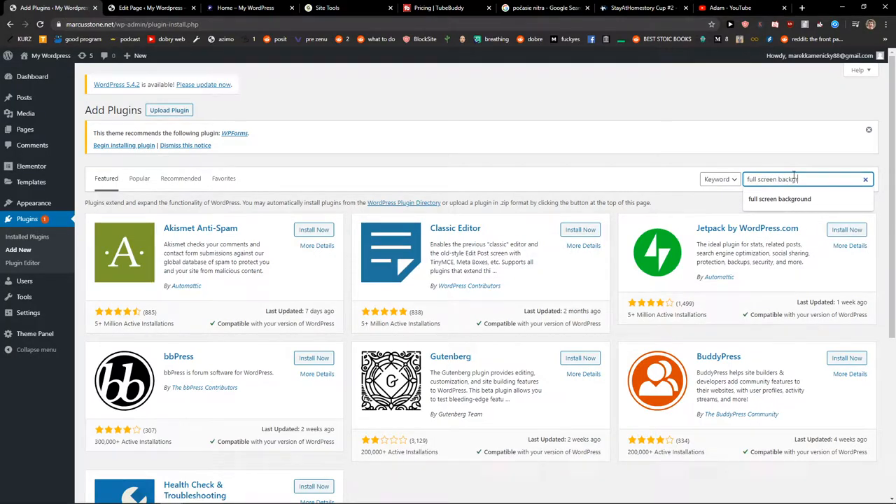
key(Return)
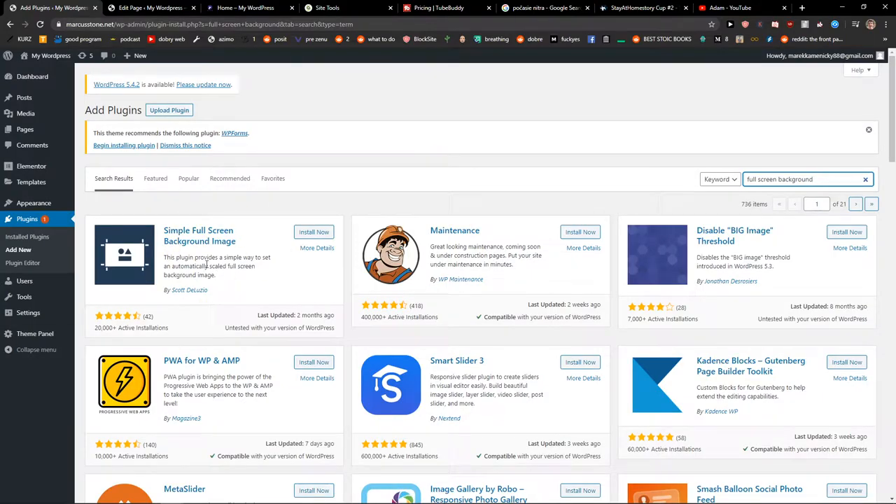
click(314, 232)
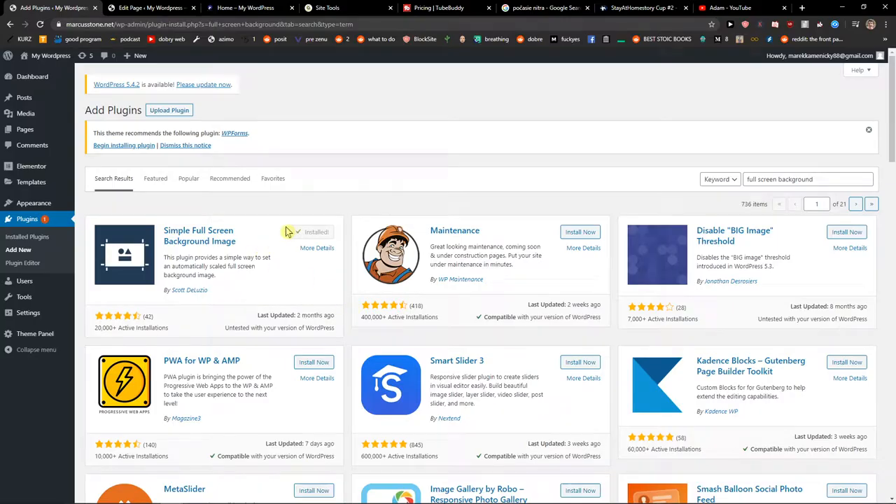
click(318, 232)
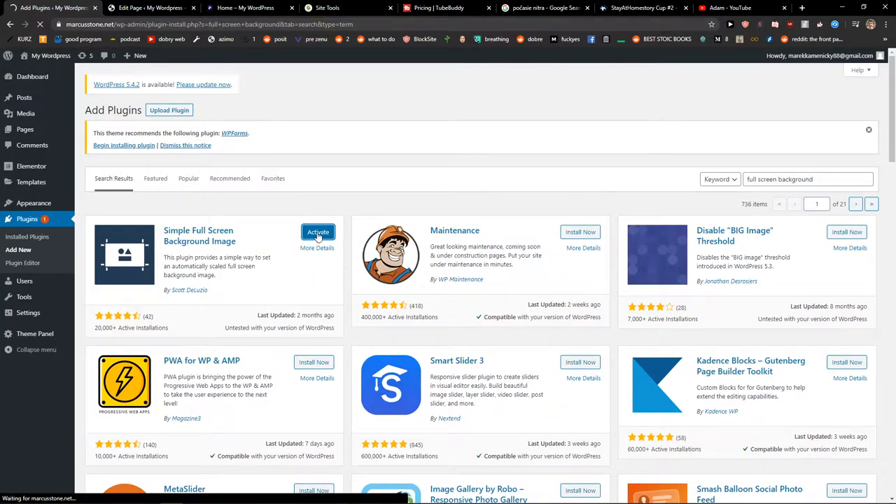
click(318, 232)
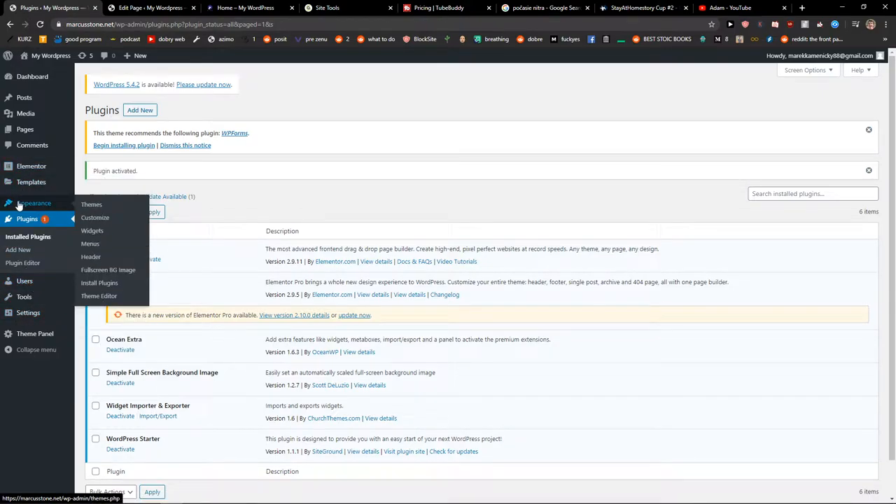
Choose the dog photo in Appearance > Fullscreen BG Image and save the options
click(108, 269)
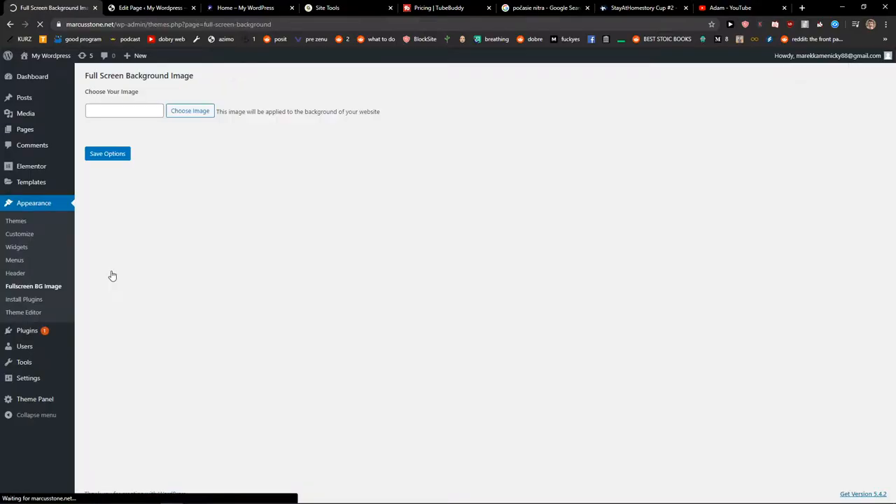
click(190, 111)
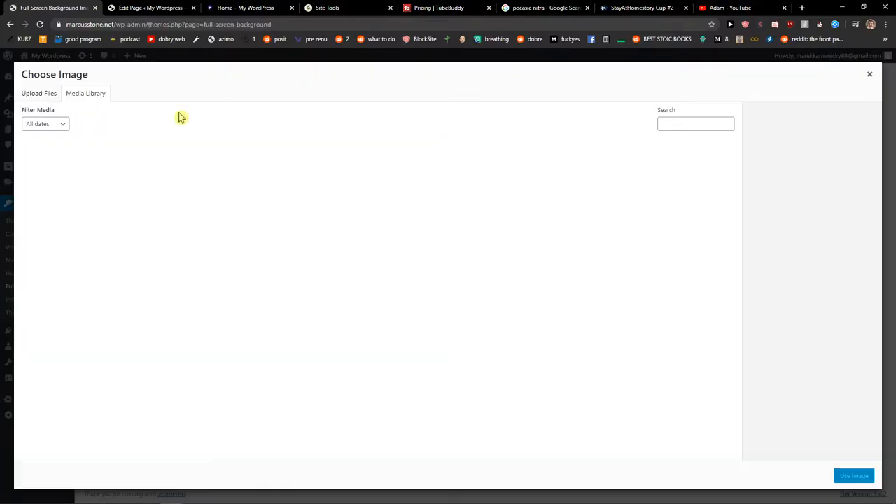
click(85, 93)
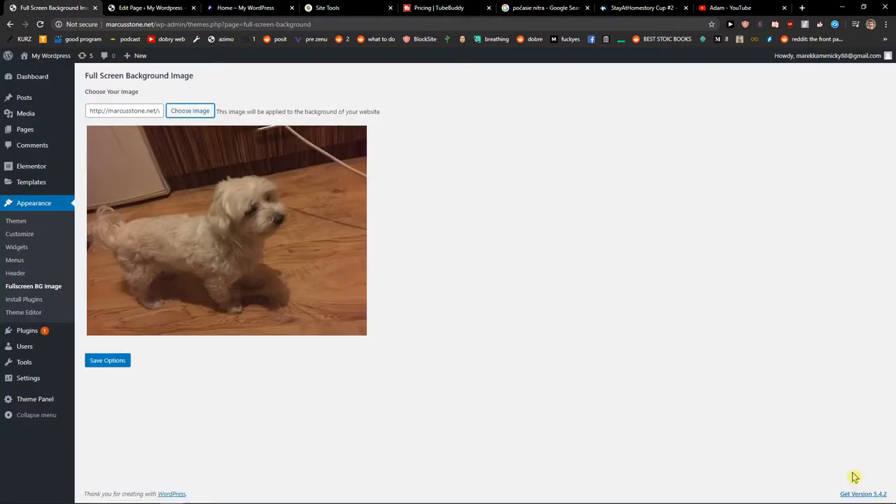
click(107, 360)
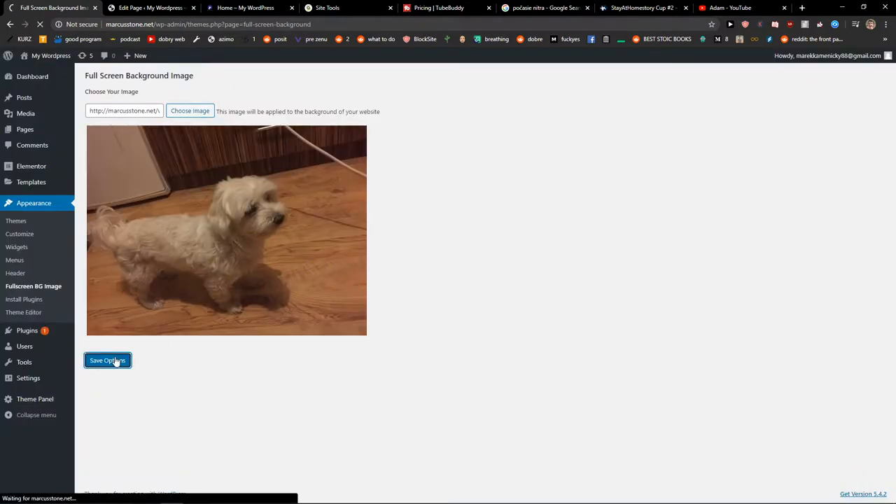
click(107, 360)
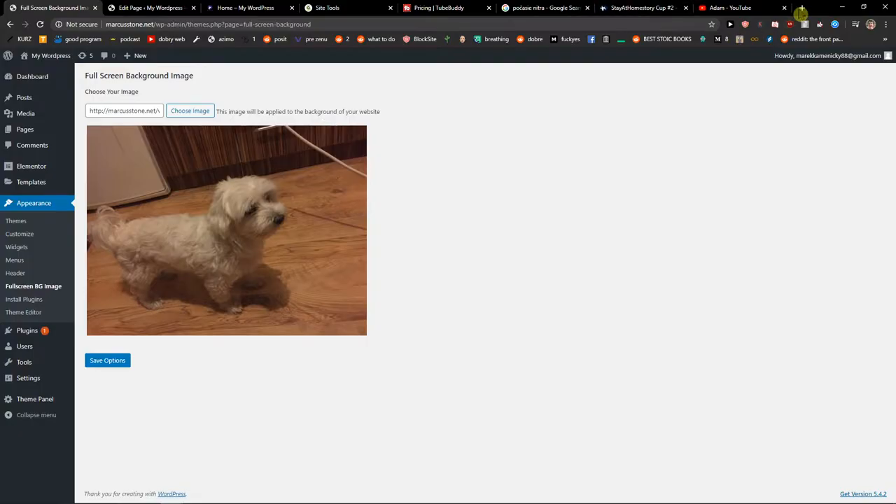
click(802, 8)
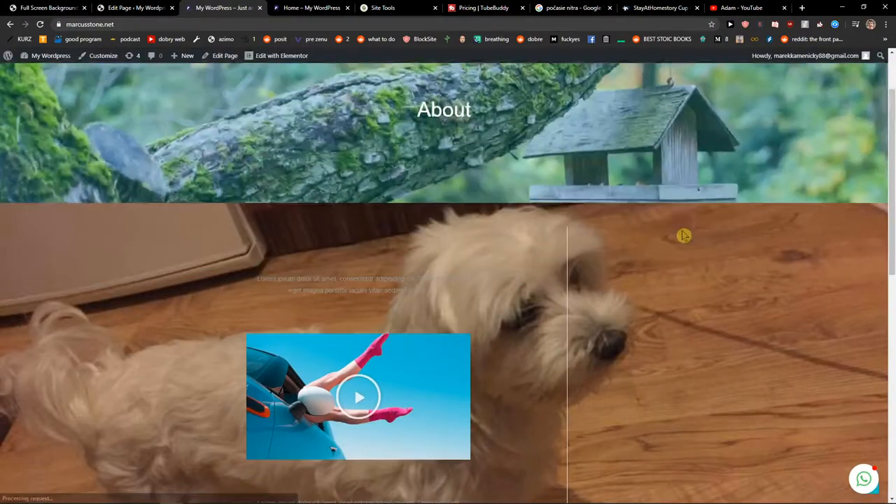
Scroll the live site past the video, galleries and newsletter, checking the fixed dog background
scroll(down, 3)
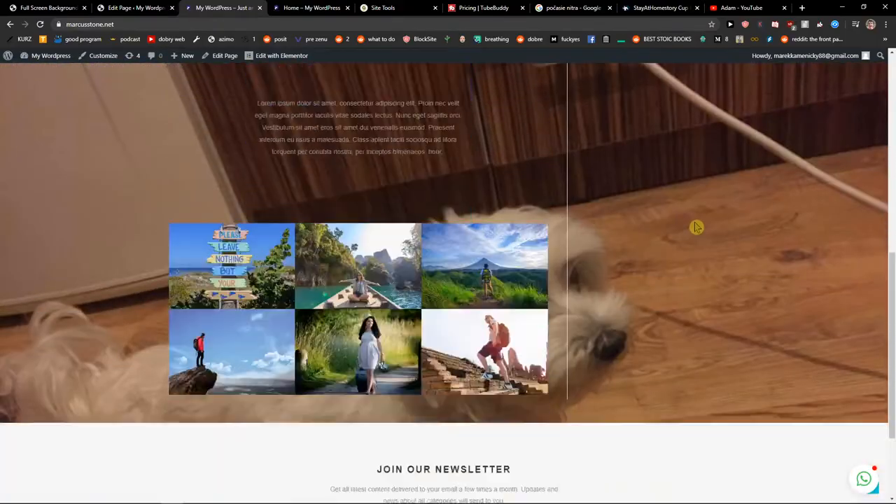
scroll(down, 3)
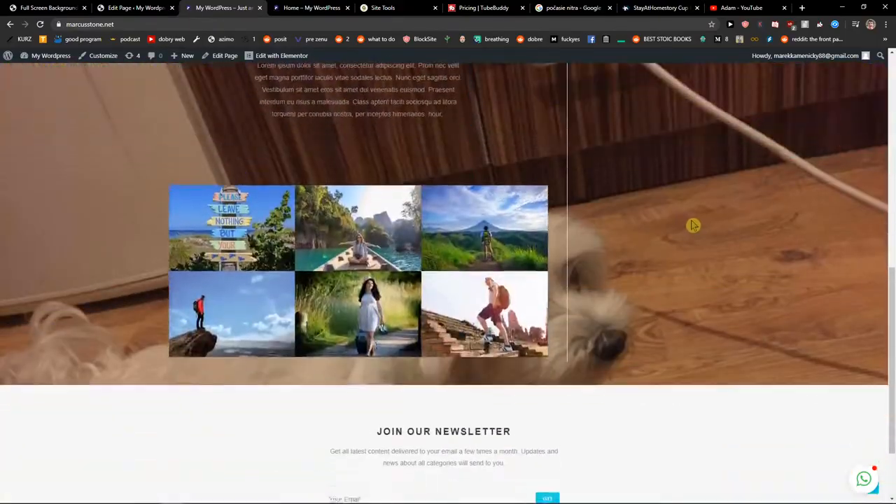
scroll(up, 3)
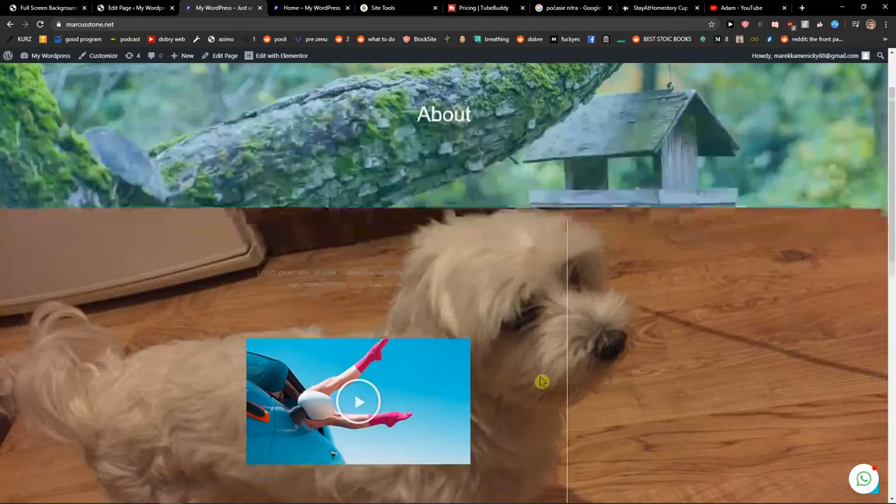
scroll(down, 3)
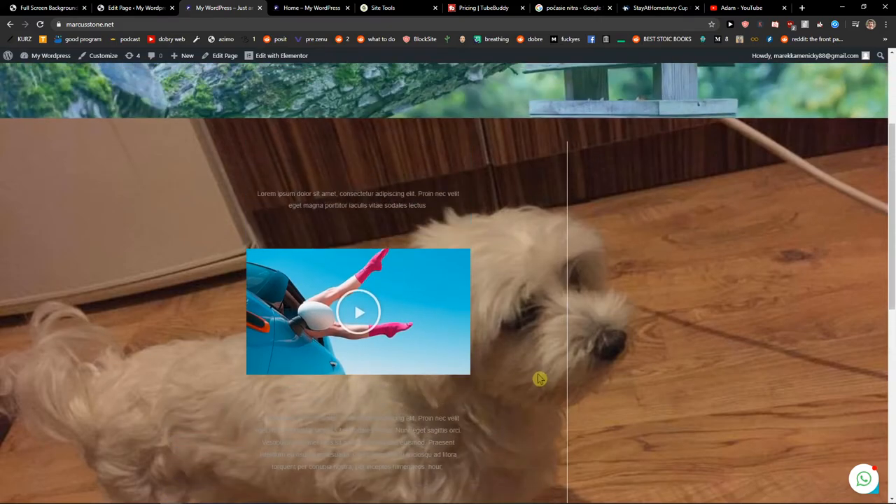
scroll(down, 3)
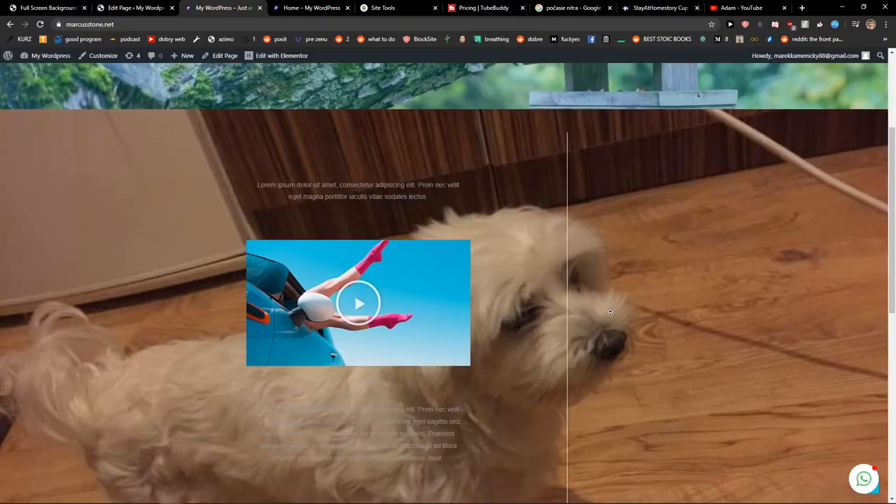
scroll(down, 3)
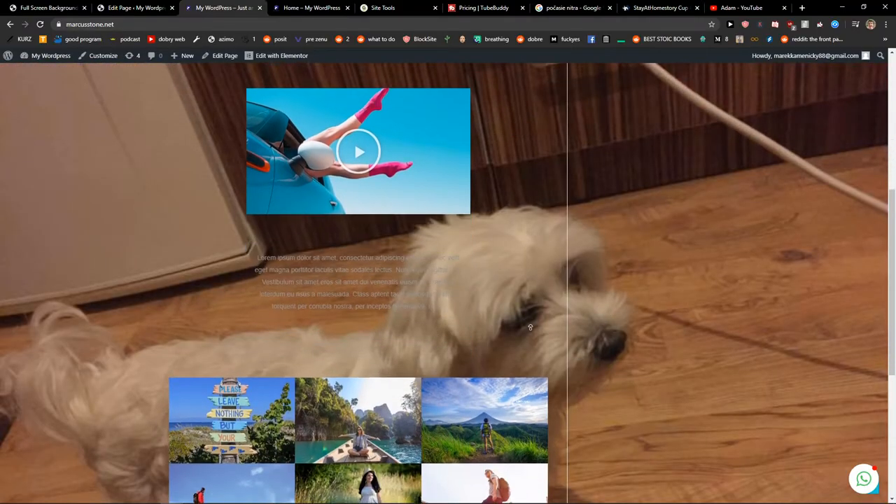
scroll(up, 3)
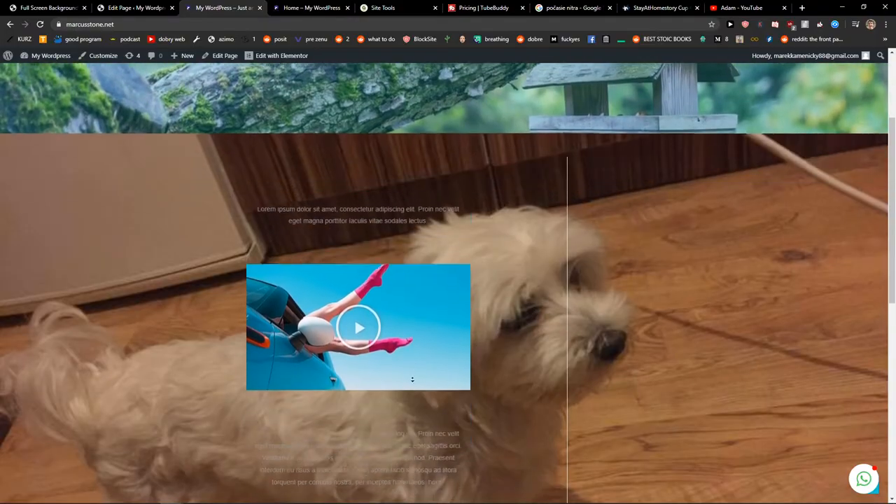
scroll(down, 3)
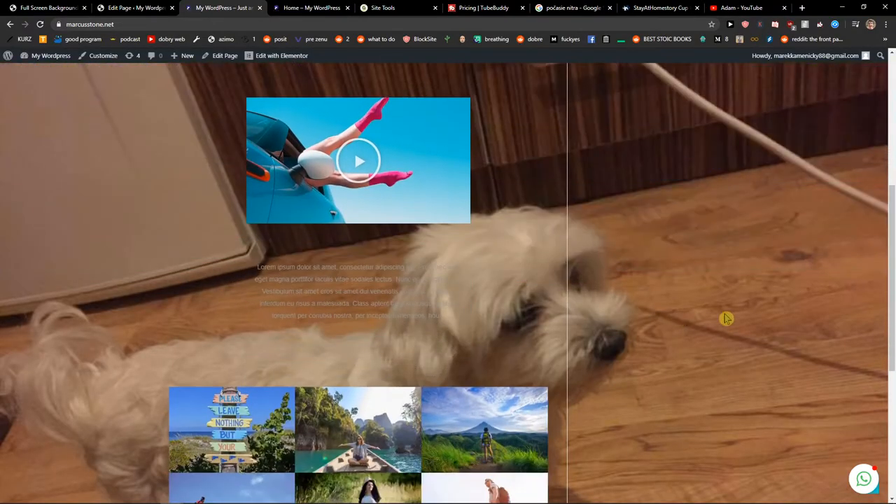
mouse_move(724, 317)
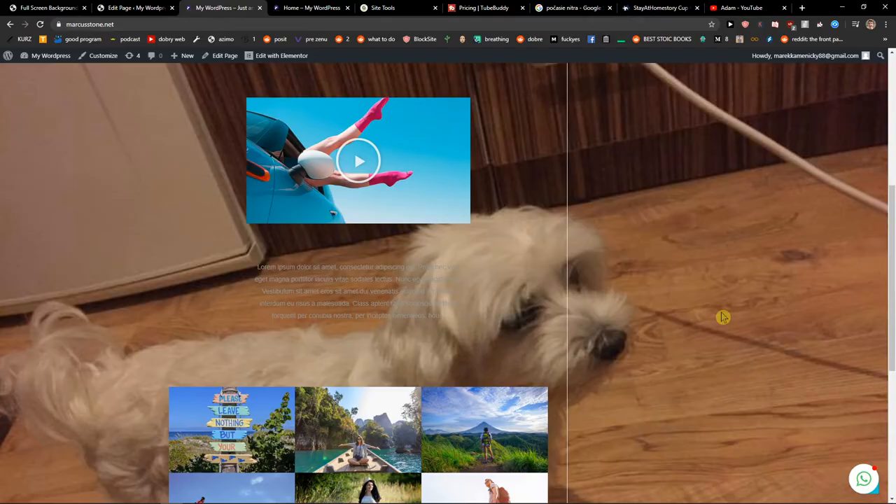
mouse_move(711, 310)
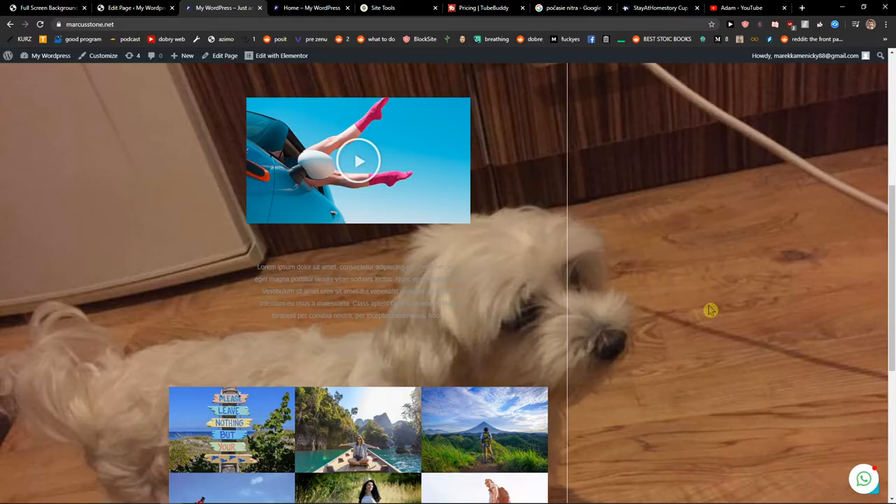
mouse_move(709, 305)
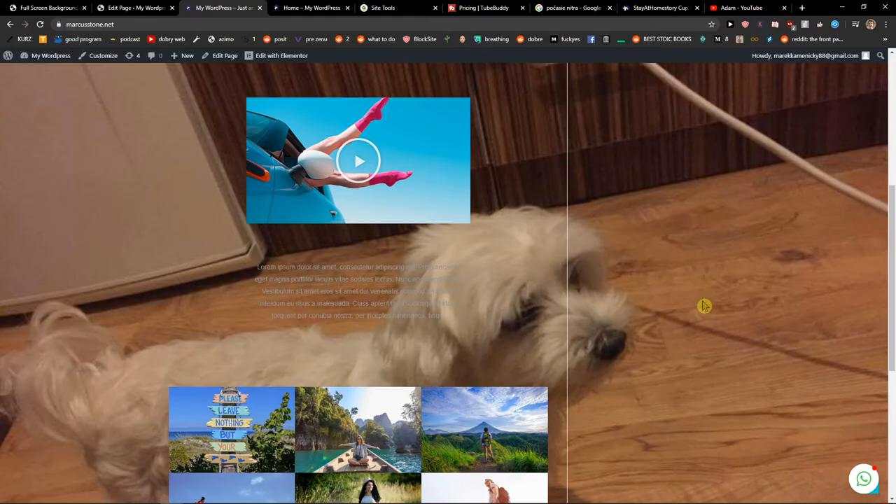
mouse_move(114, 458)
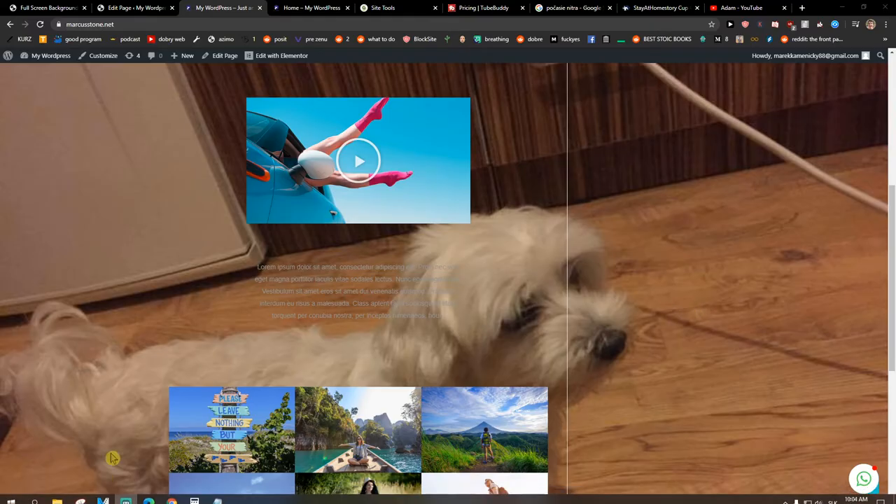